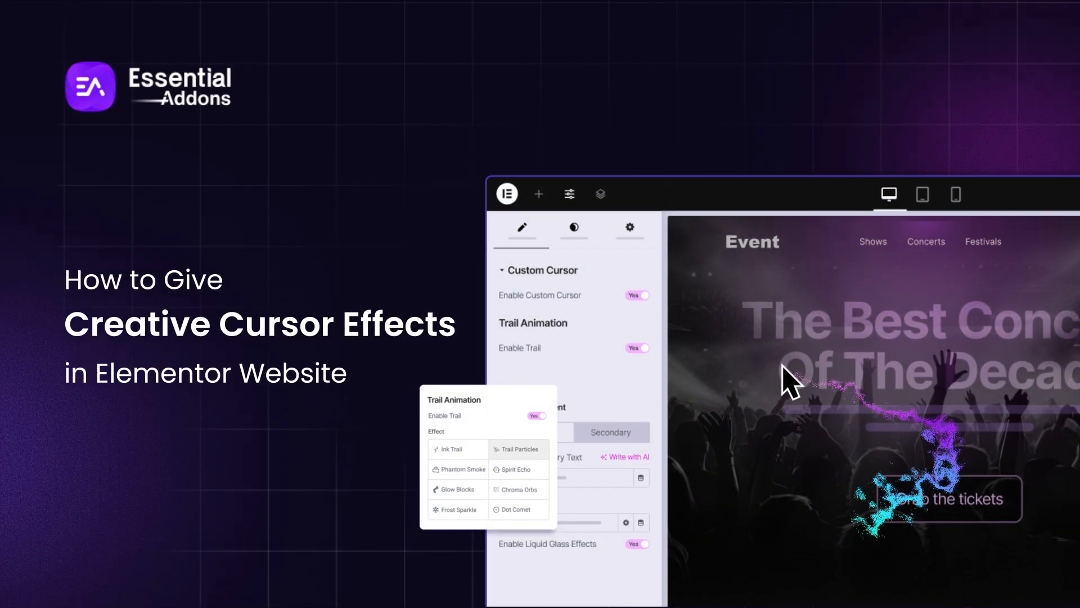
mouse_move(920, 533)
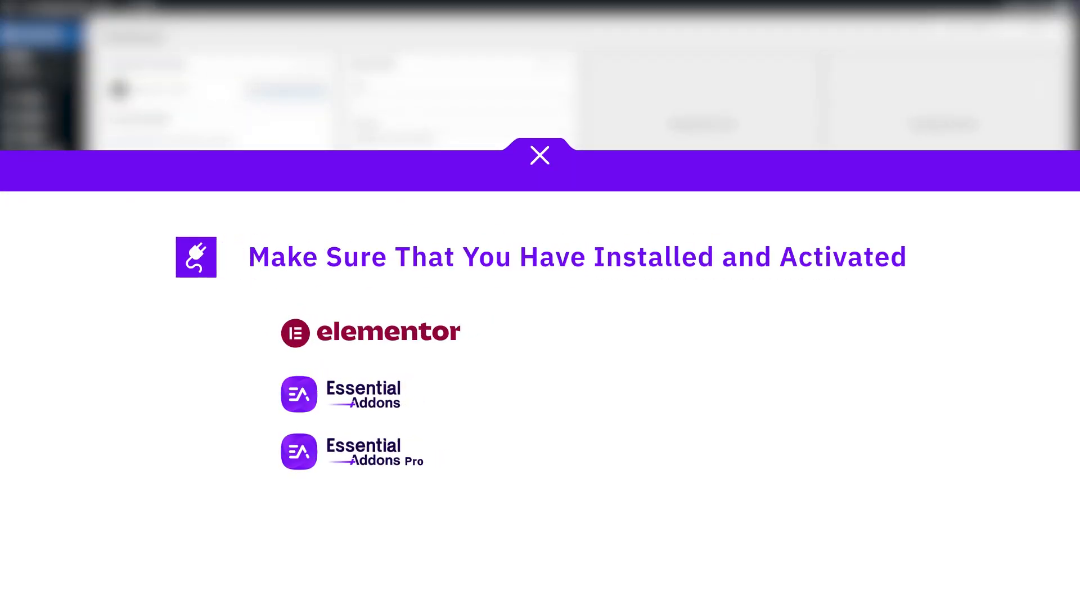
Switch on the Essential Addons Custom Cursor extension, save settings, and edit Landing Page in Elementor
left_click(539, 155)
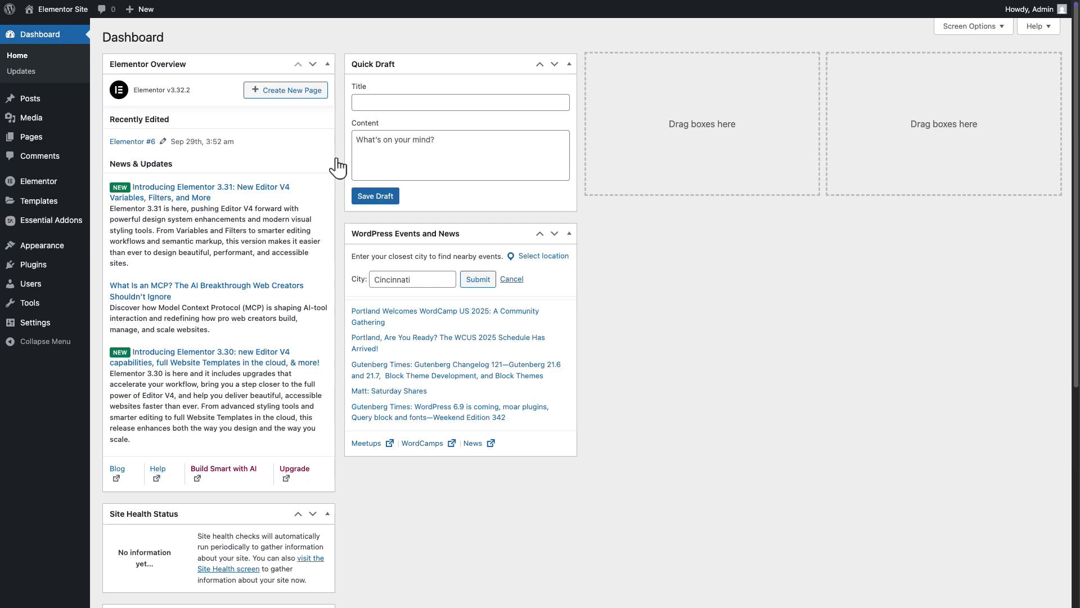
mouse_move(102, 221)
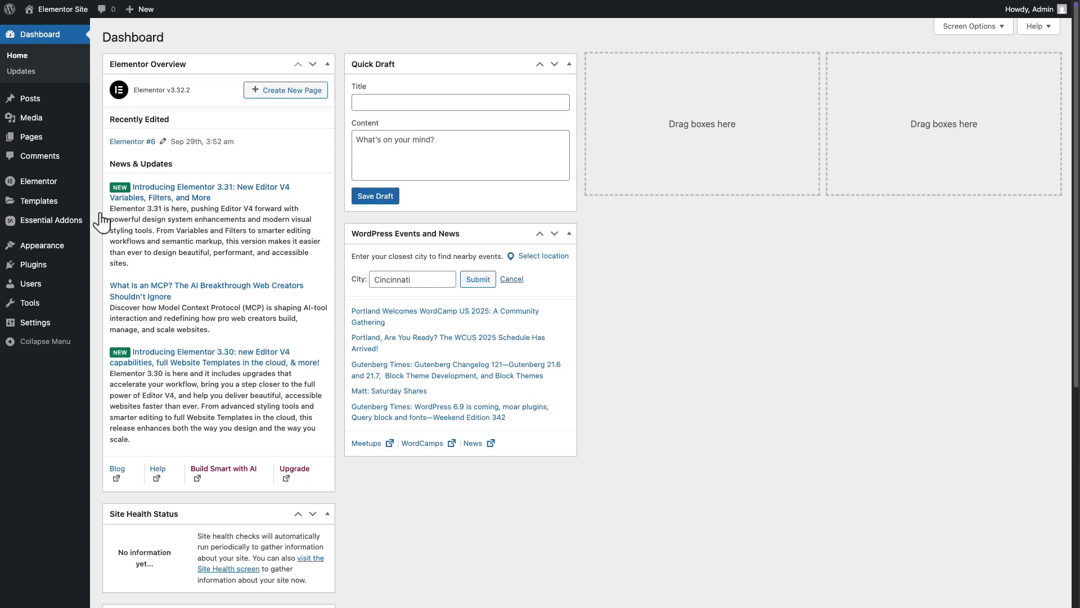
left_click(44, 181)
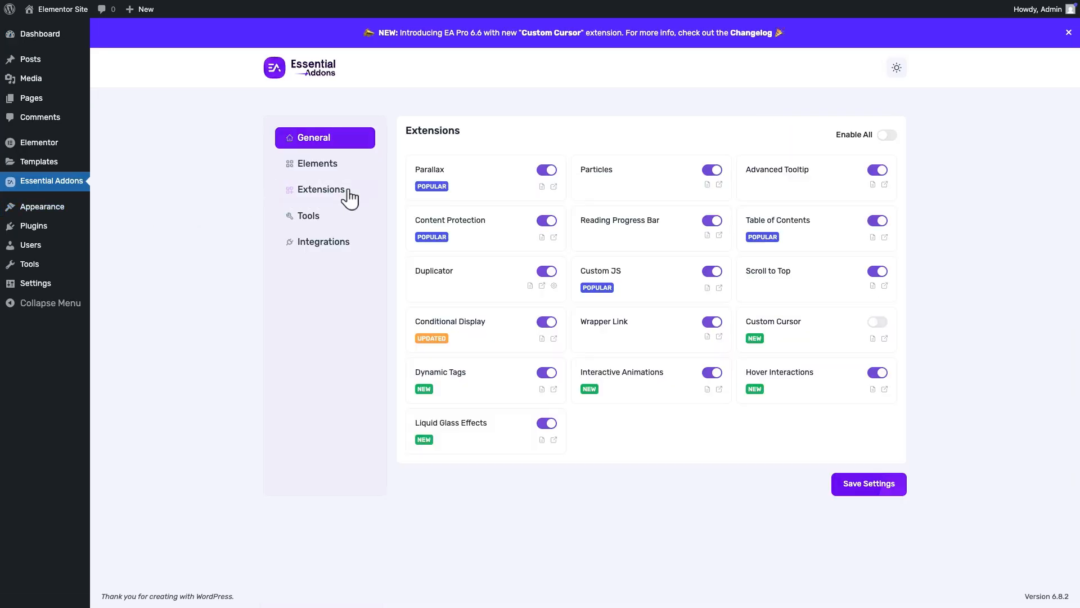
left_click(320, 190)
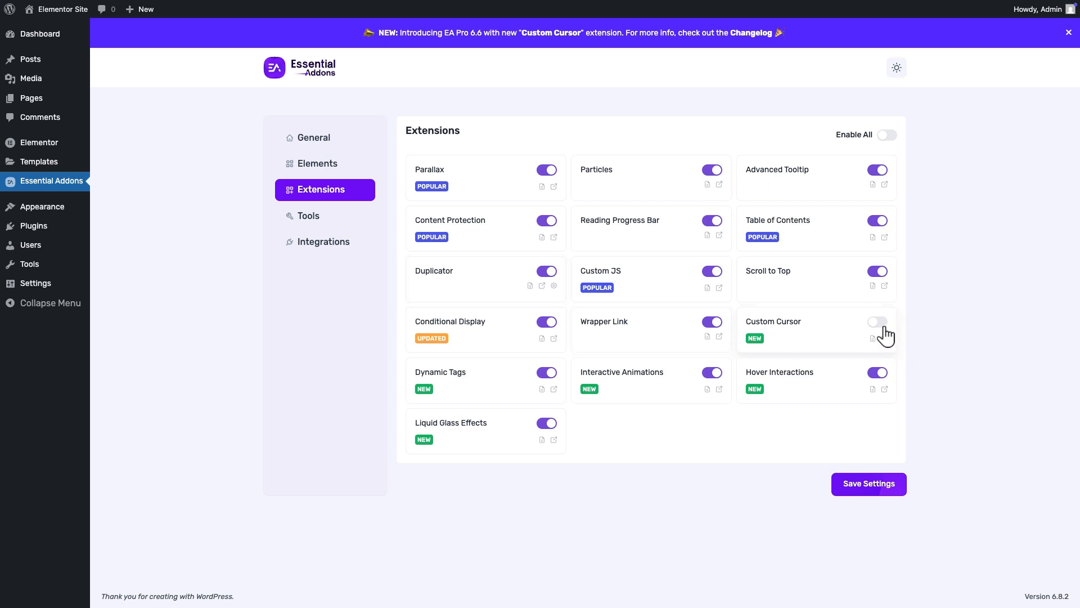
left_click(876, 322)
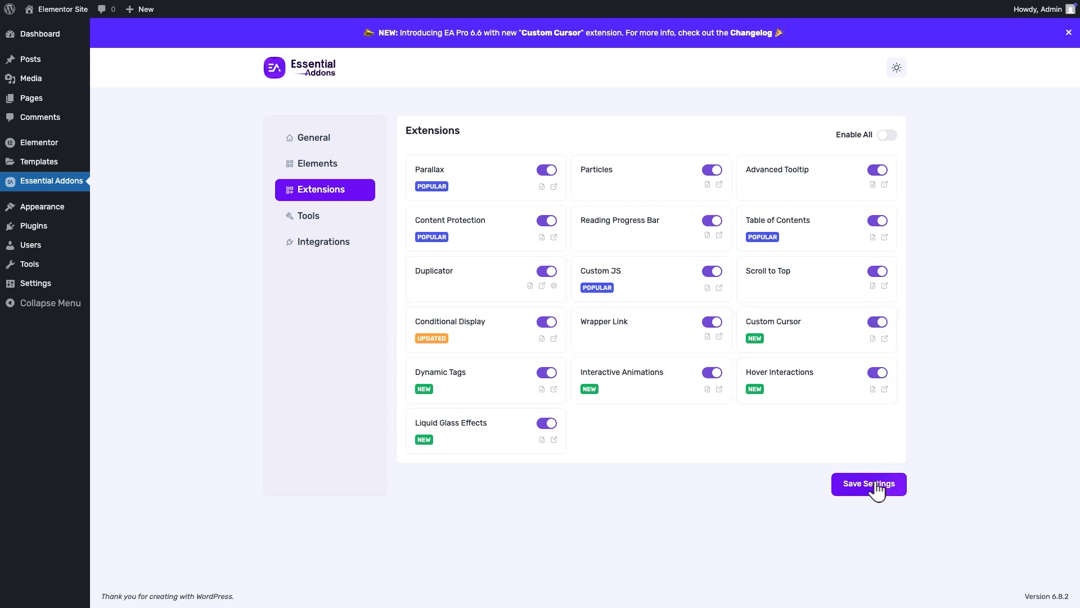
left_click(868, 483)
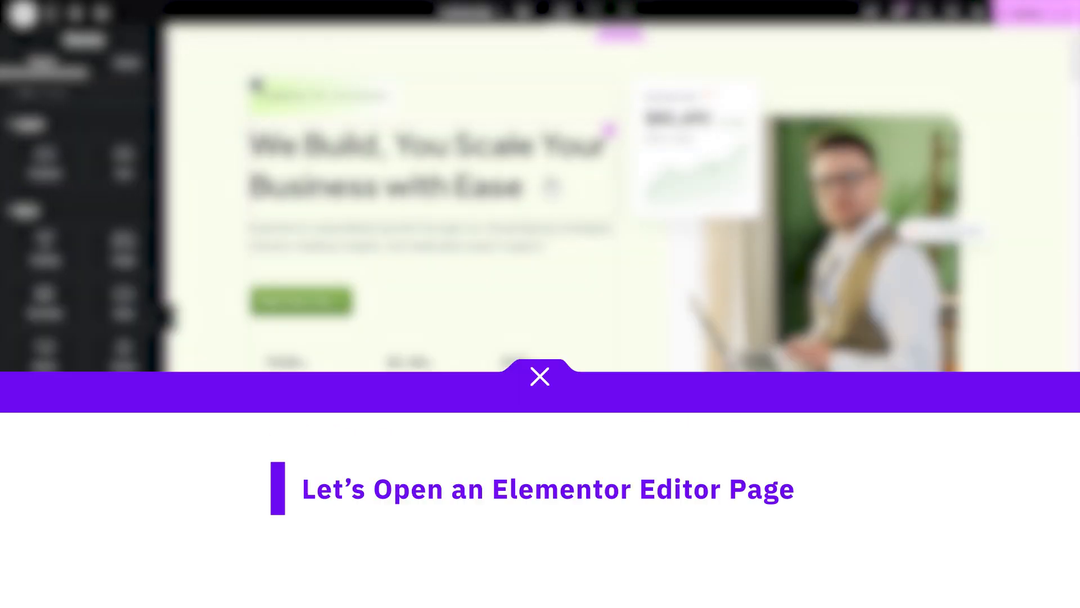
left_click(540, 377)
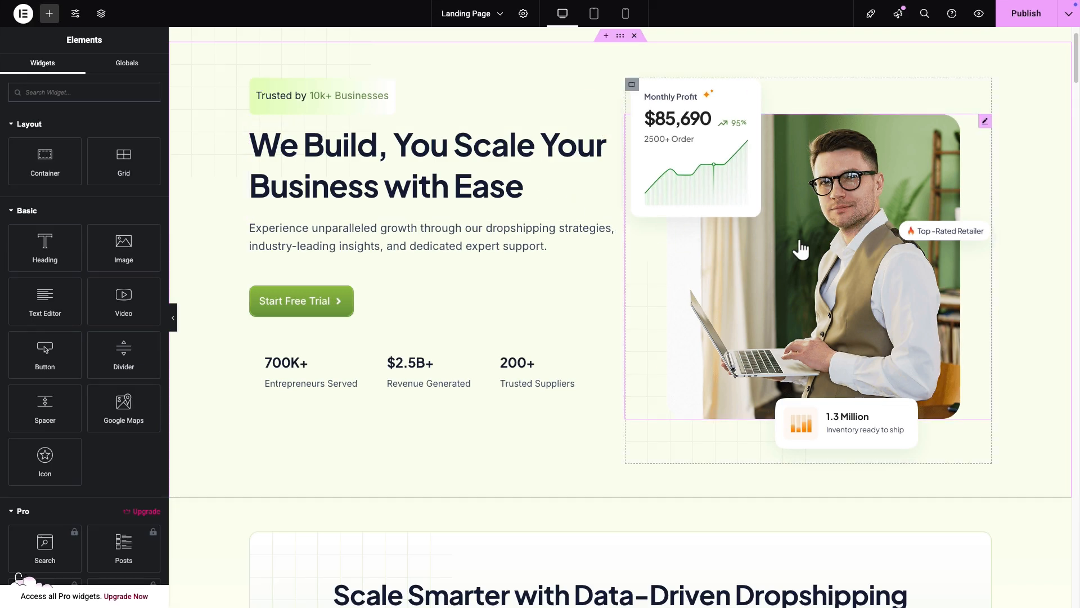
Give the man's photo a Default-type Wait cursor with a Trail Particles trail effect
left_click(806, 261)
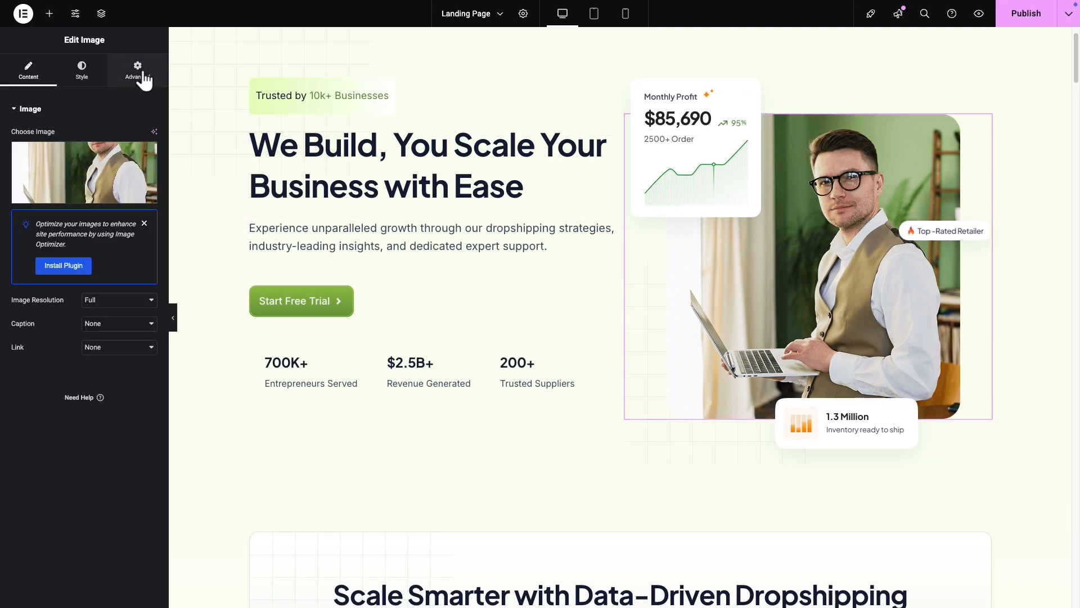
left_click(136, 71)
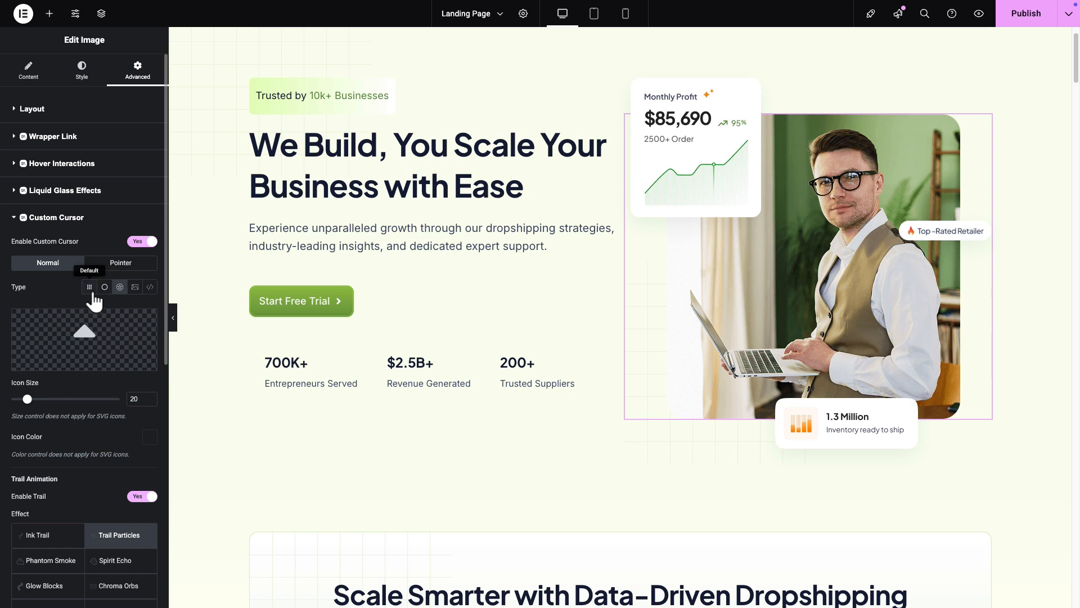
left_click(89, 286)
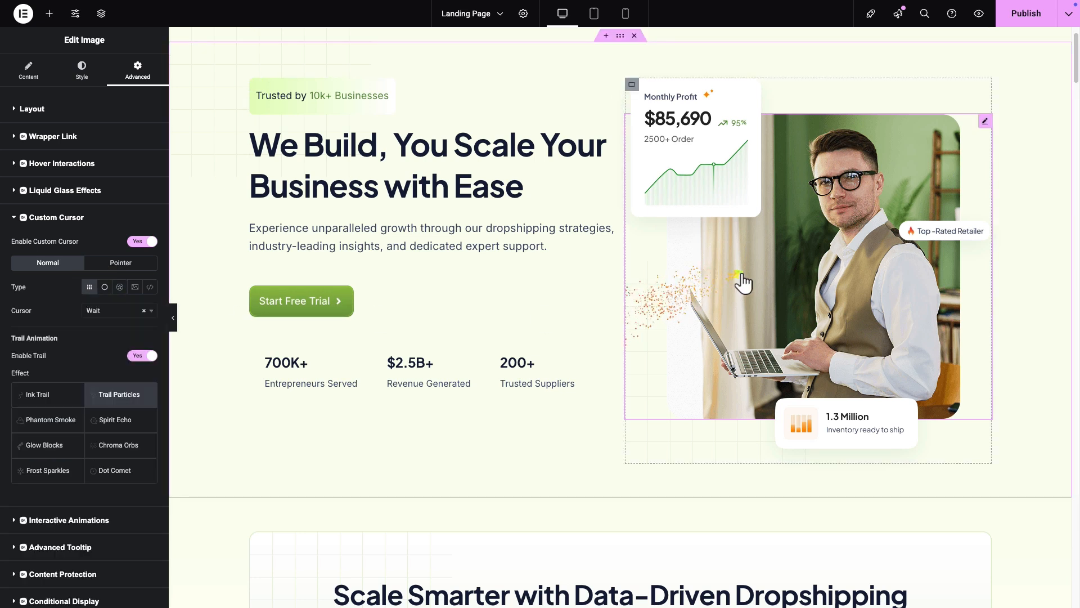
Change the photo's cursor to a Circle with thickness 1, size 8 and inner dot shown
left_click(104, 286)
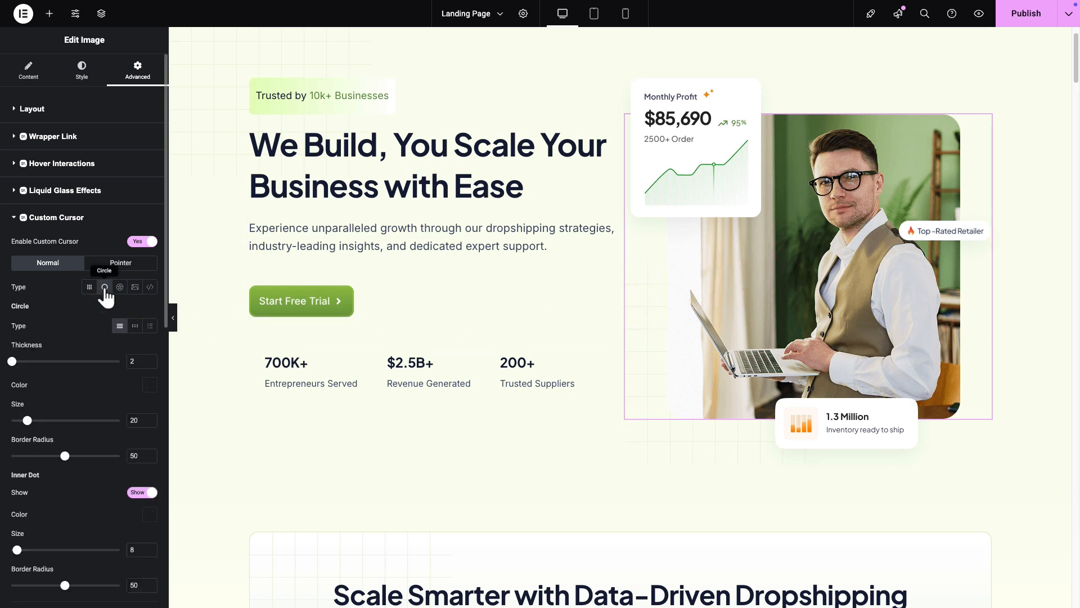
left_click(135, 286)
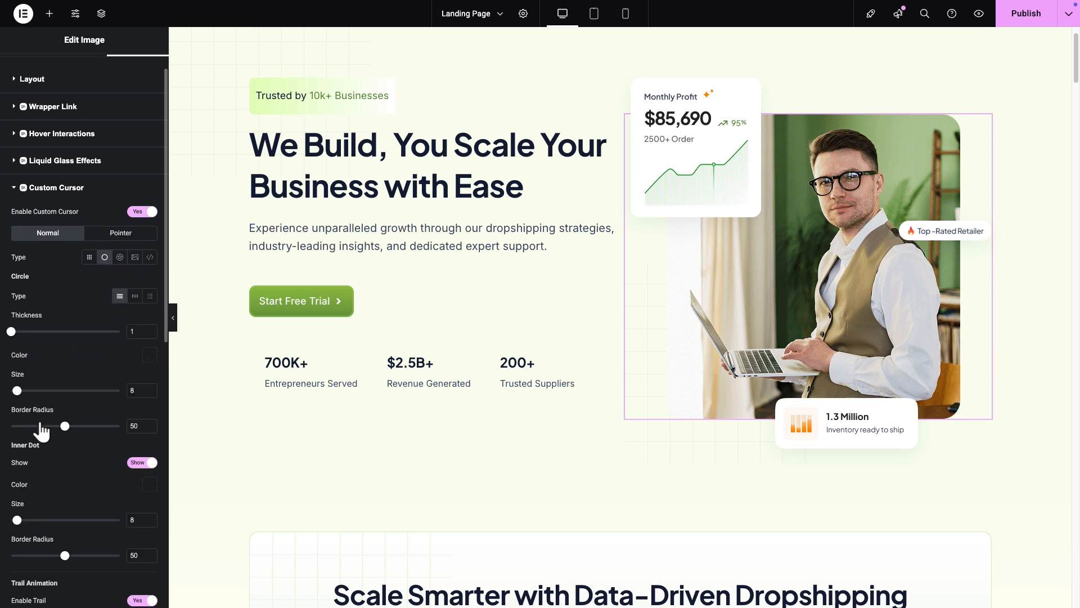
scroll("down", 3)
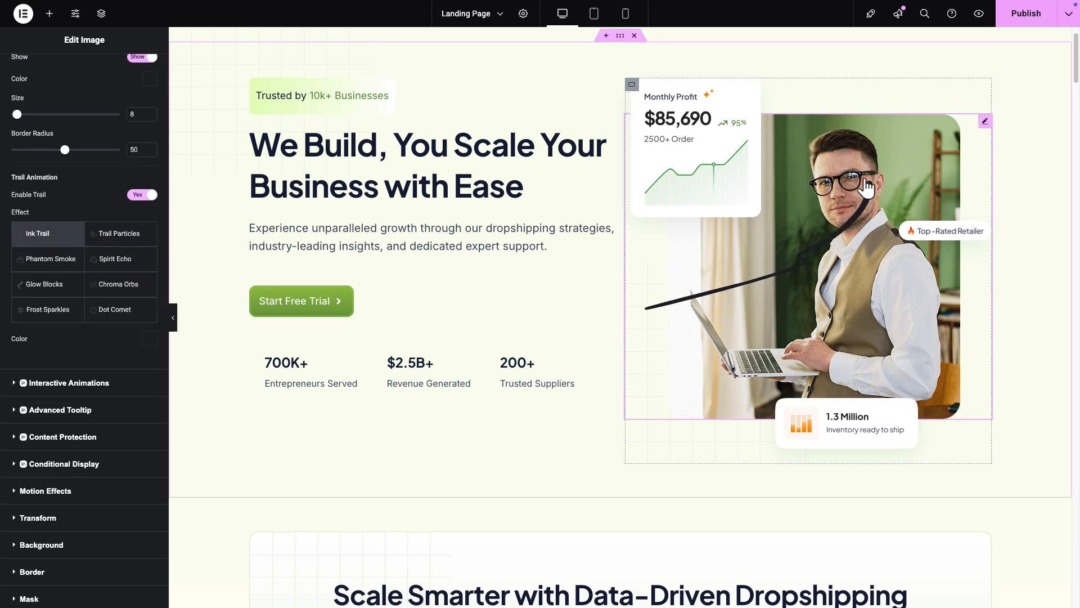
mouse_move(208, 275)
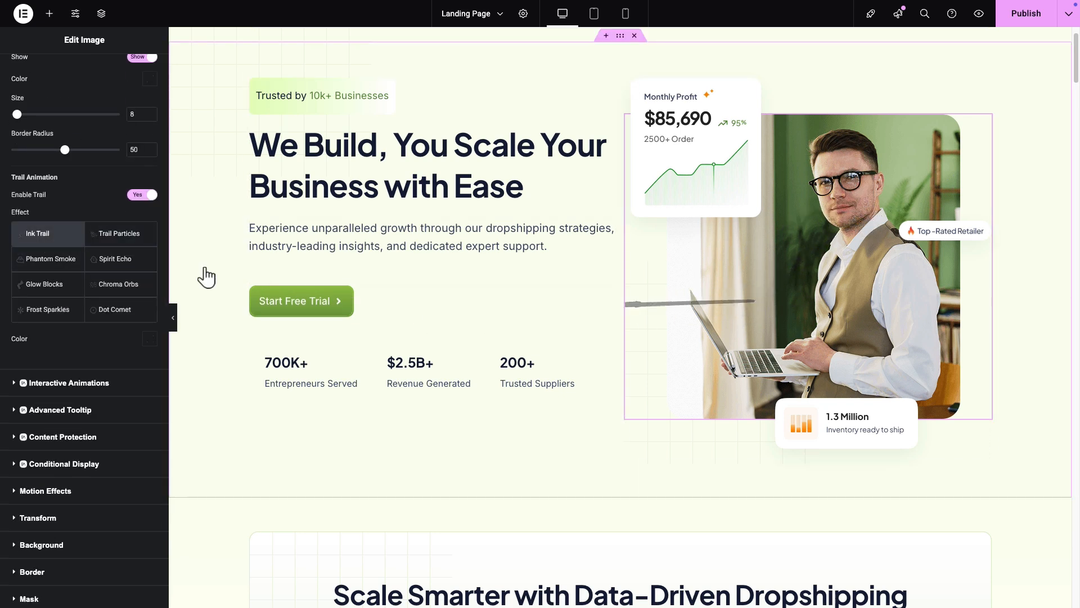
left_click(118, 232)
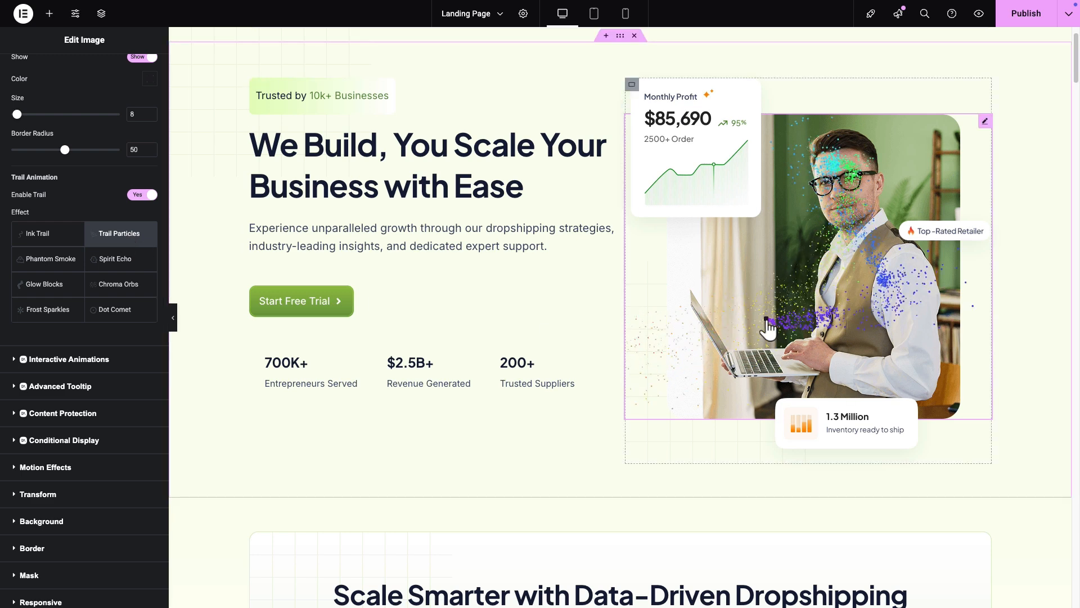
left_click(49, 278)
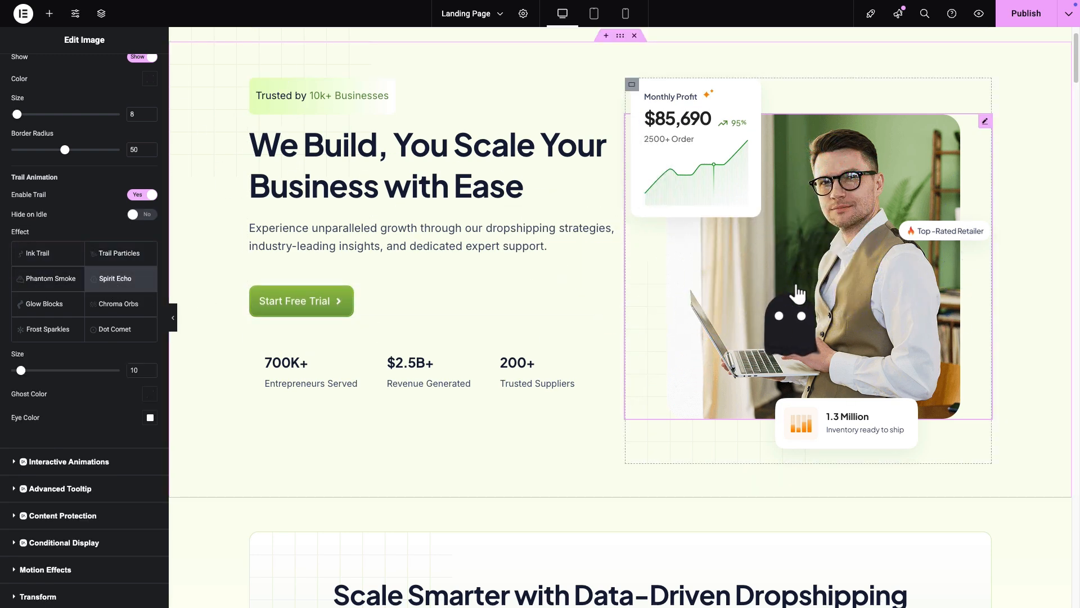
left_click(44, 304)
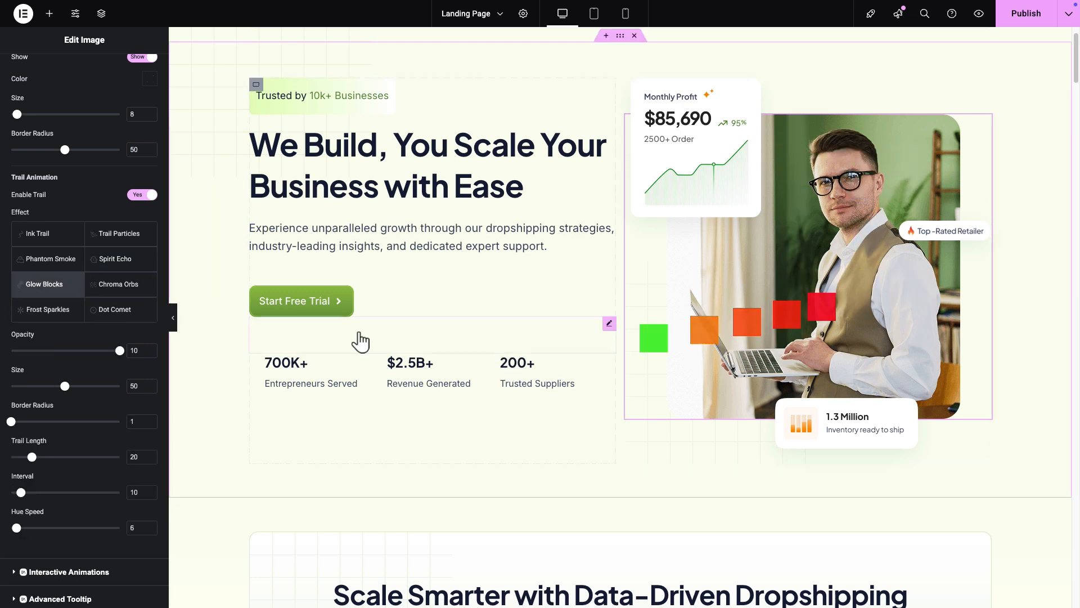
left_click(118, 284)
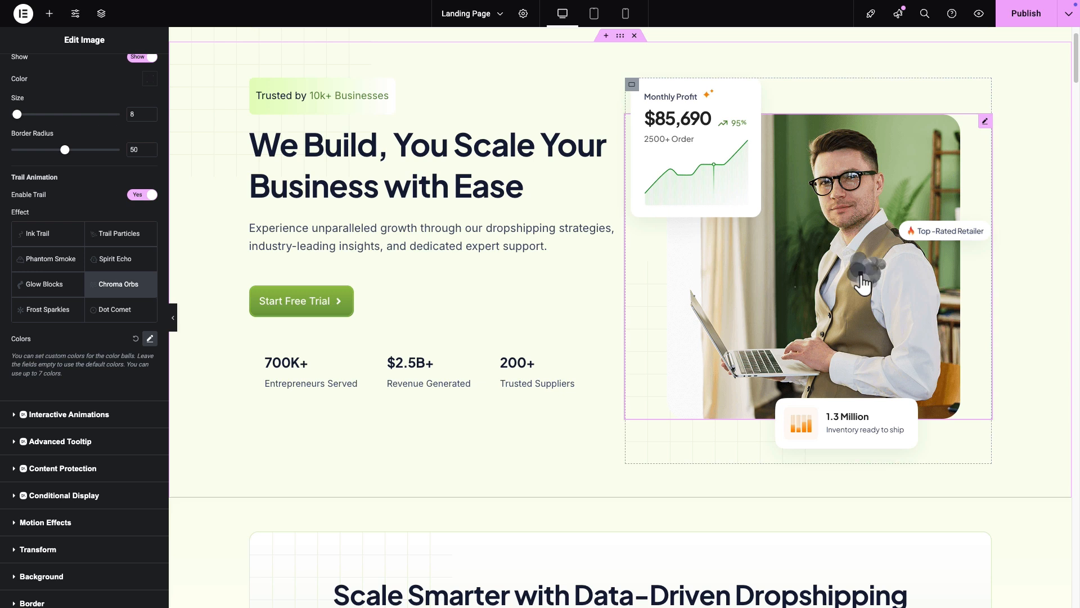
left_click(48, 310)
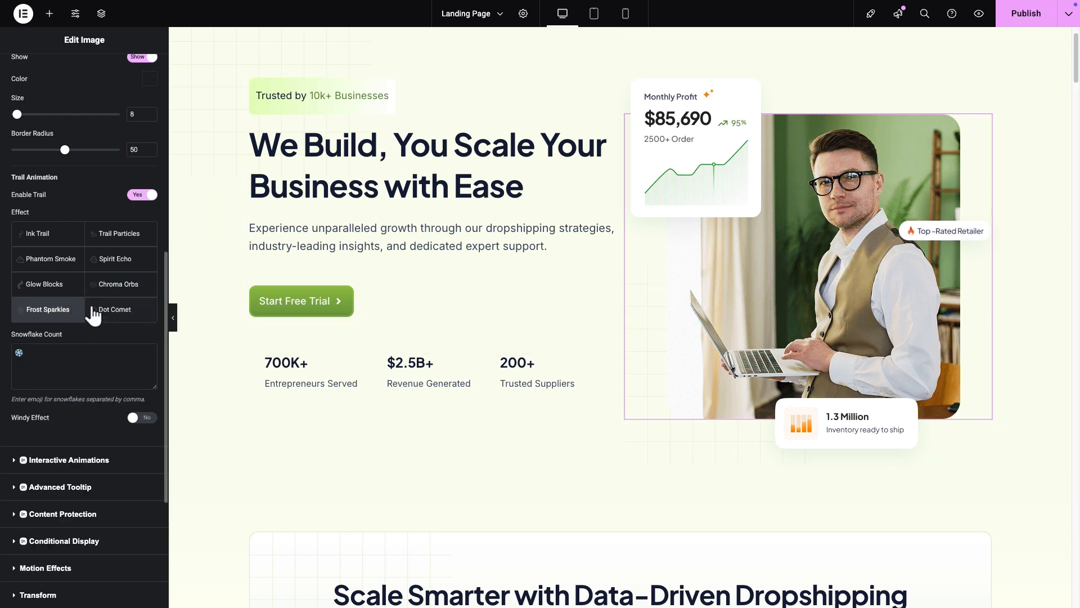
left_click(114, 329)
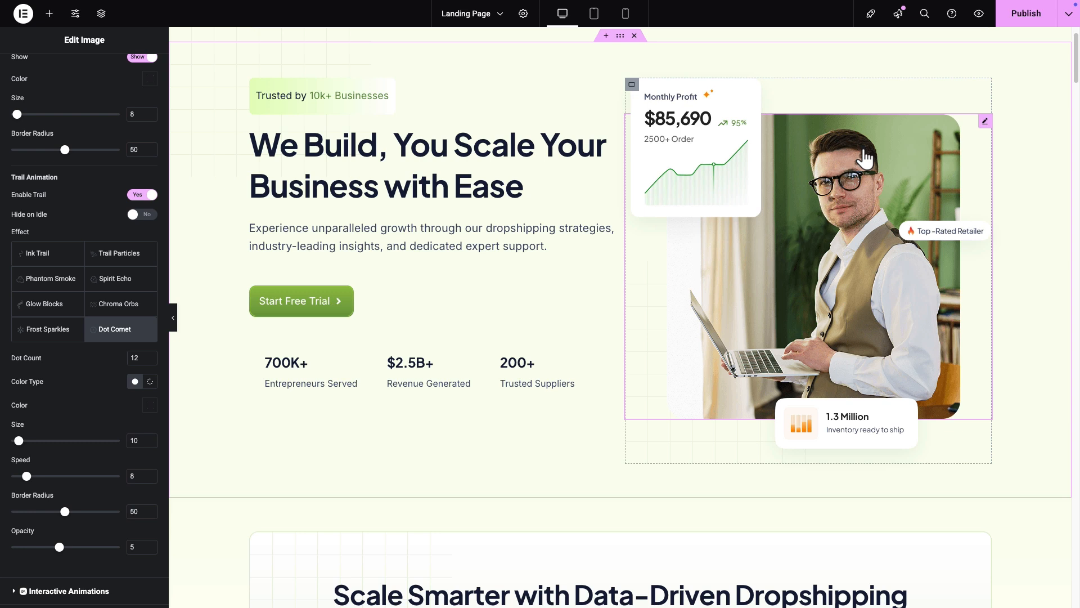
left_click(119, 232)
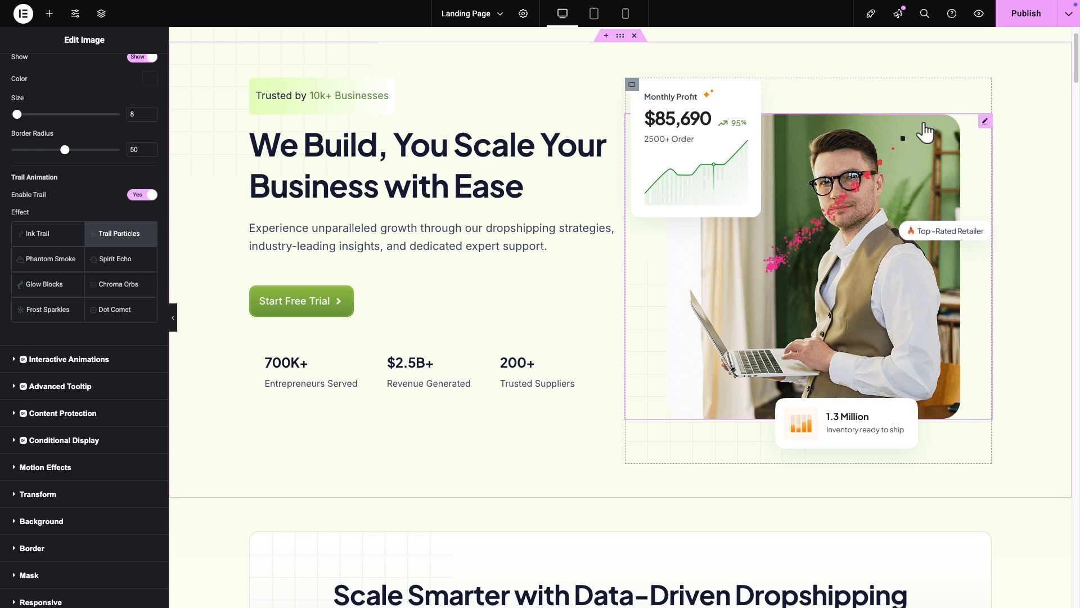
left_click(977, 14)
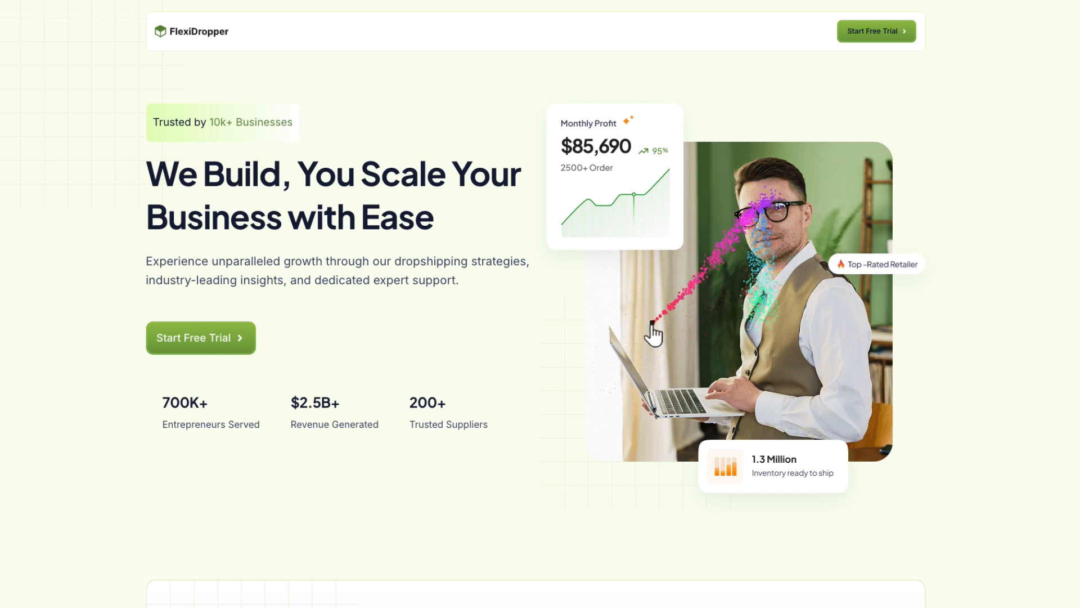
mouse_move(476, 344)
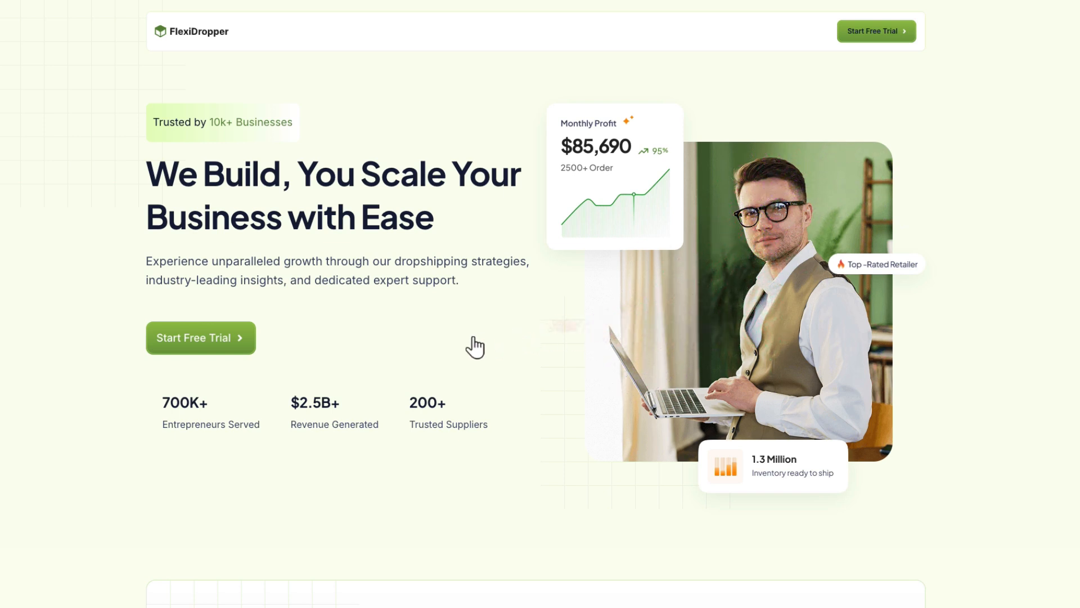